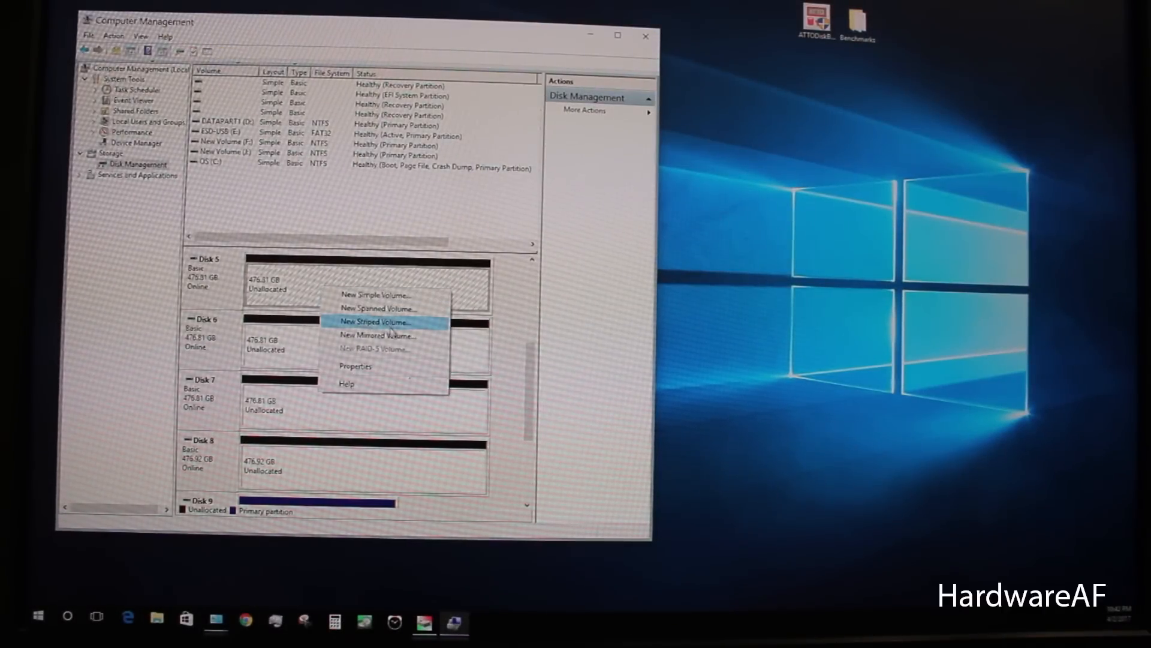
- Launch the New Striped Volume wizard from Disk 5's unallocated space
left_click(379, 321)
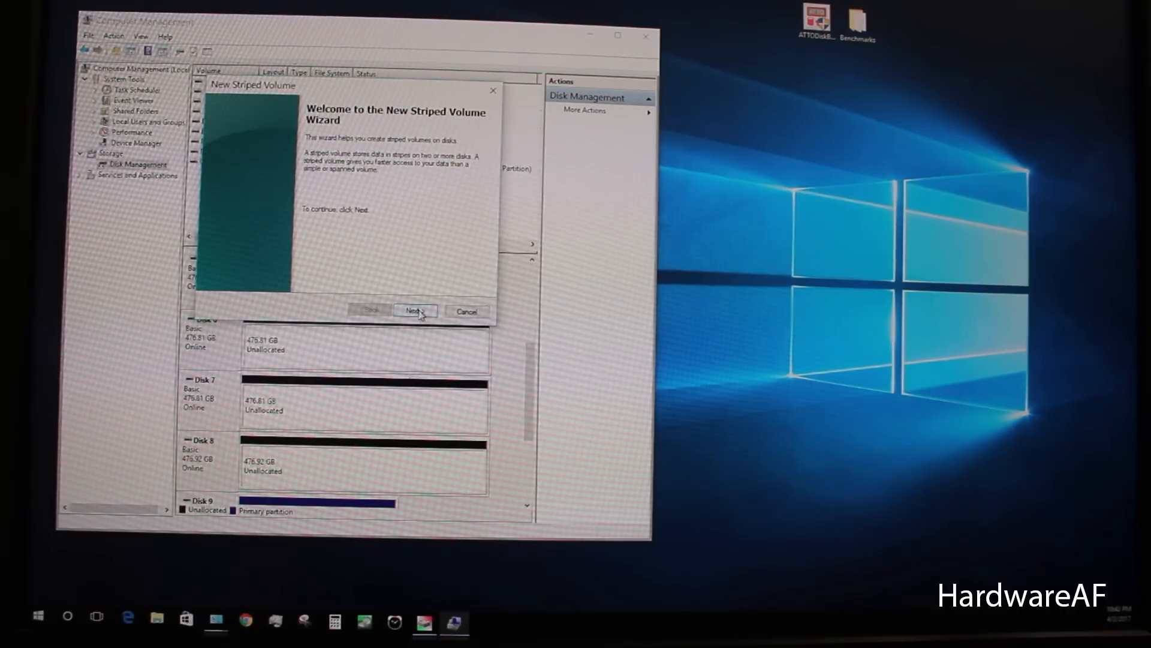
- Stripe Disks 5, 6, 7 and 8 as drive G with NTFS formatting and allocation unit size
left_click(414, 312)
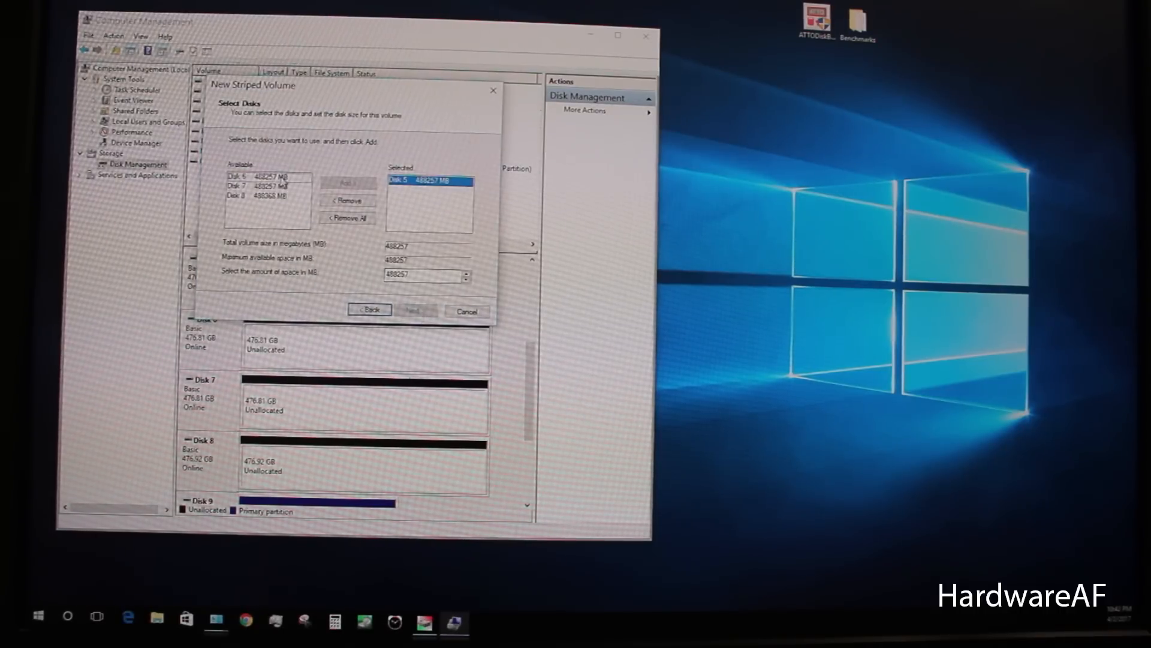
left_click(348, 183)
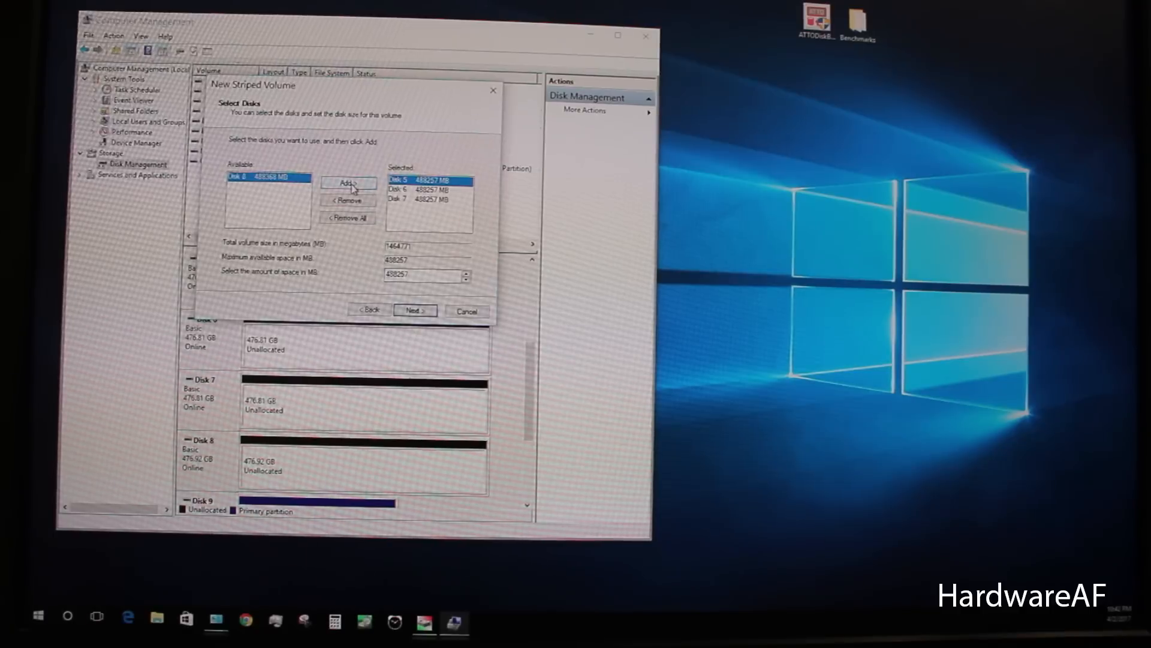
left_click(349, 182)
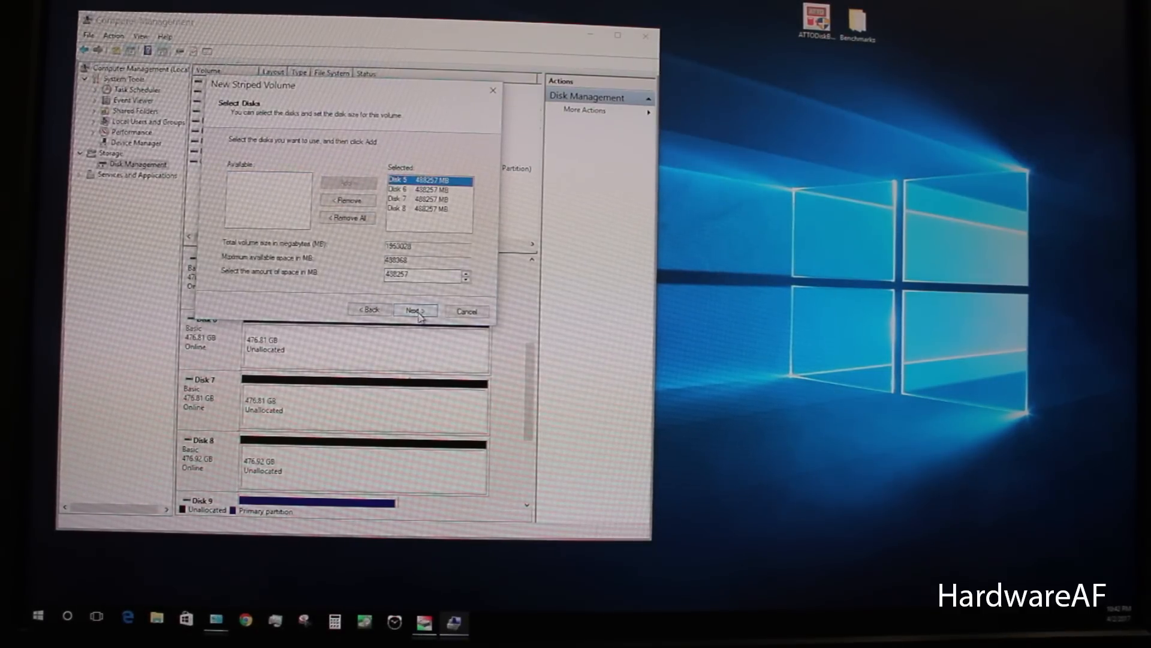
left_click(414, 310)
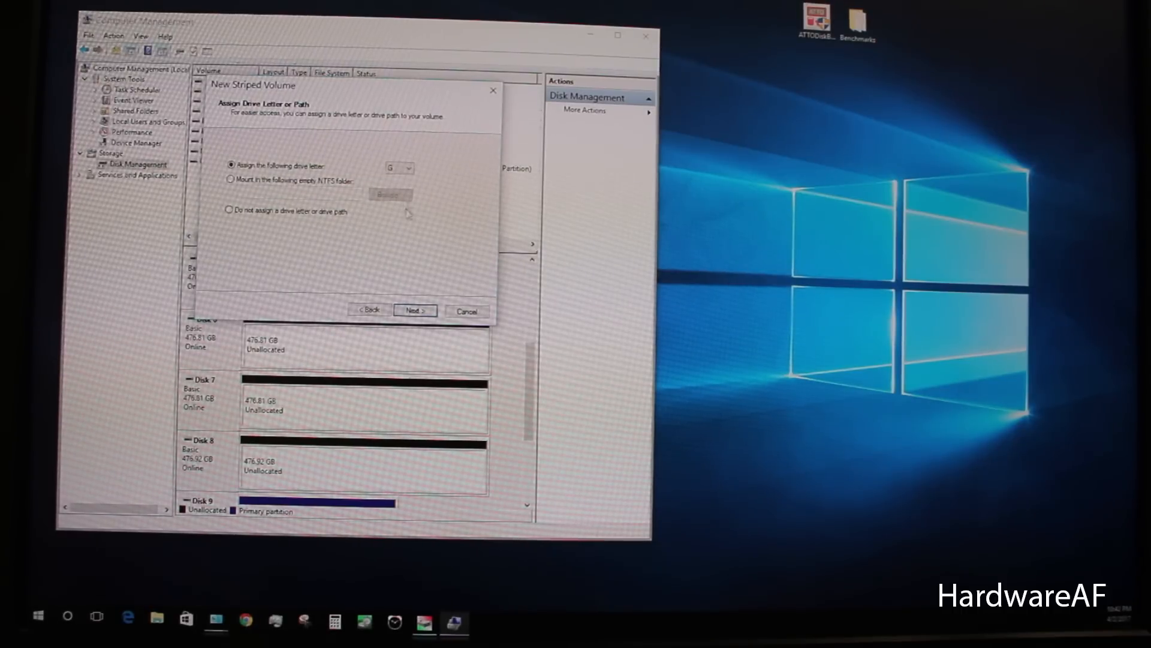
left_click(415, 310)
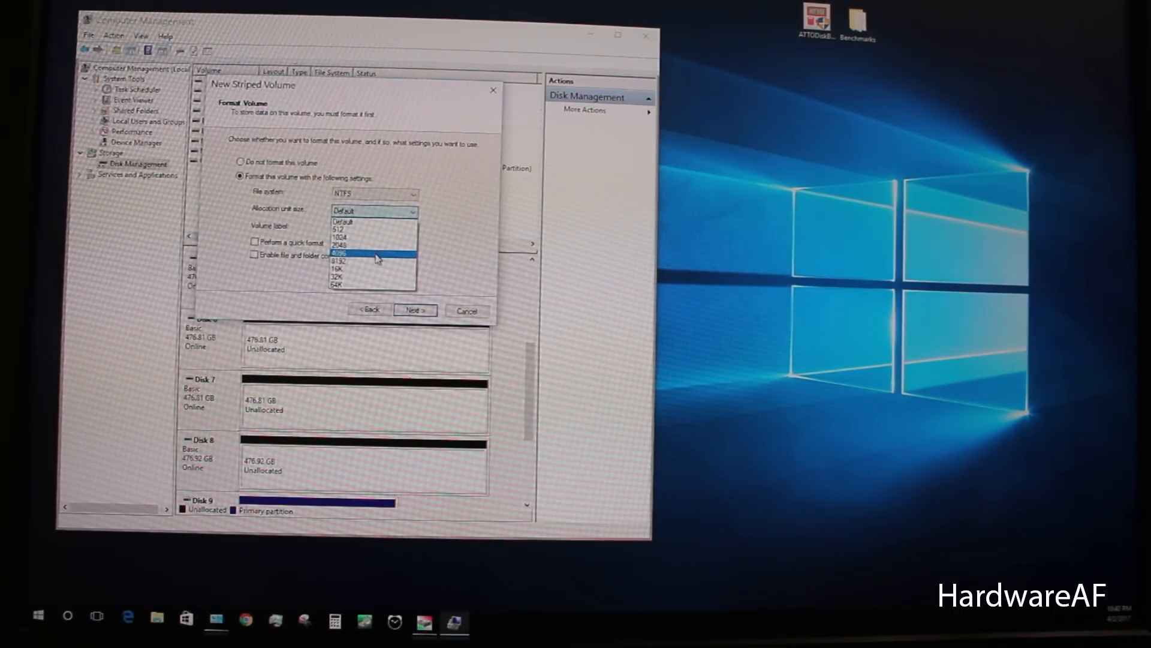
left_click(343, 253)
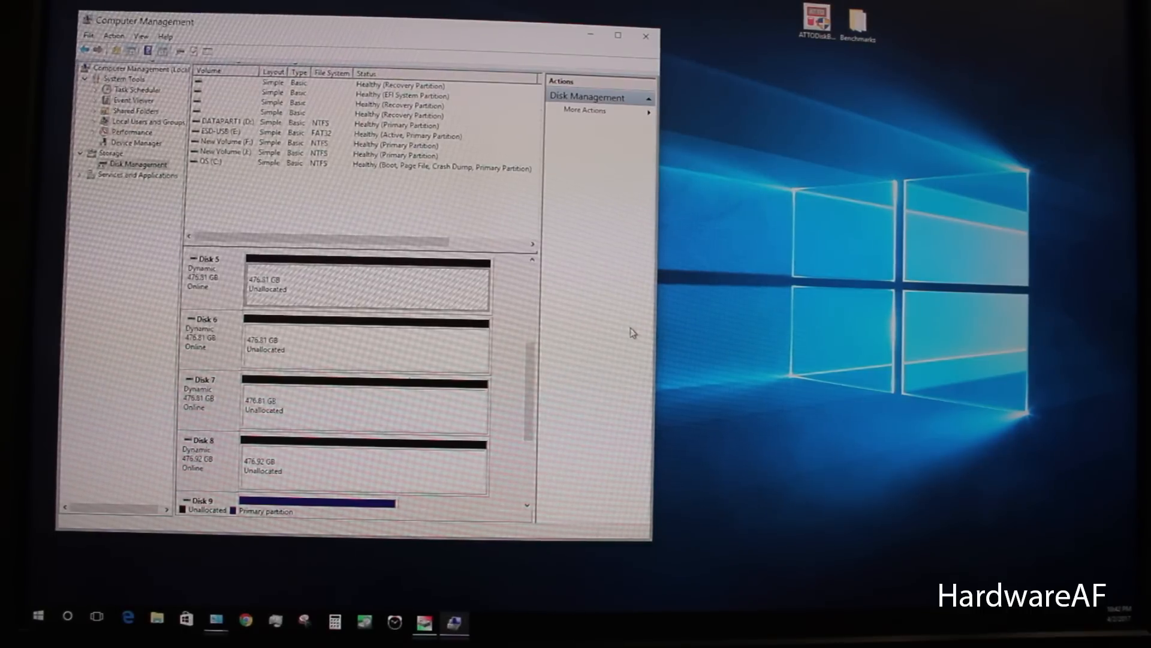
mouse_move(627, 326)
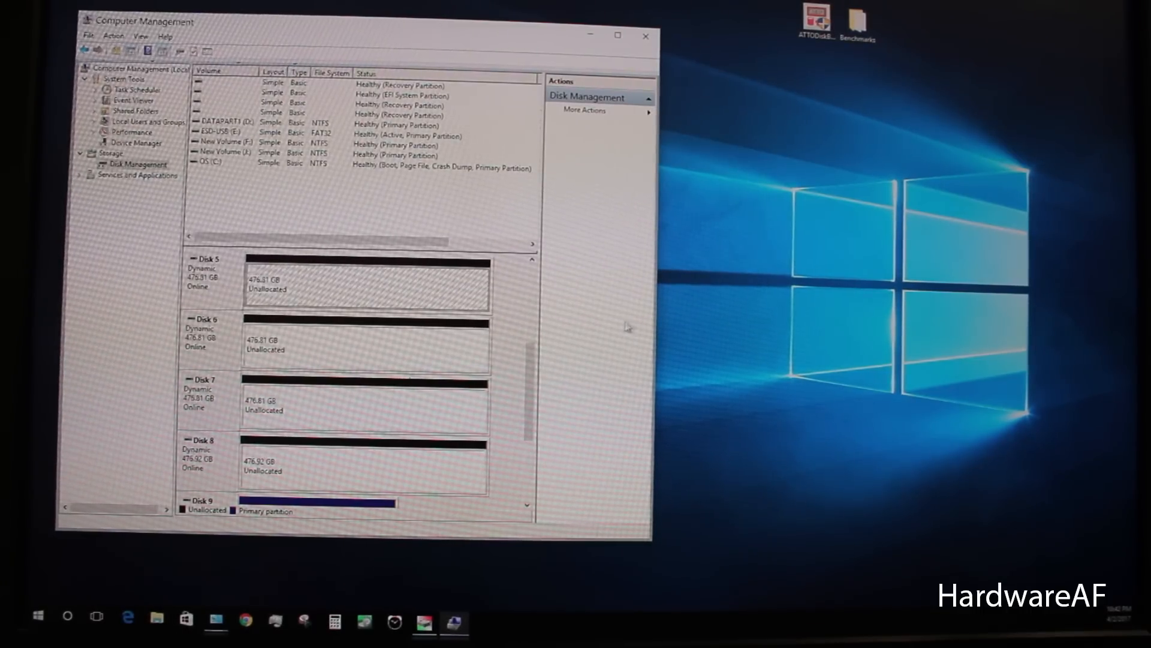
mouse_move(790, 260)
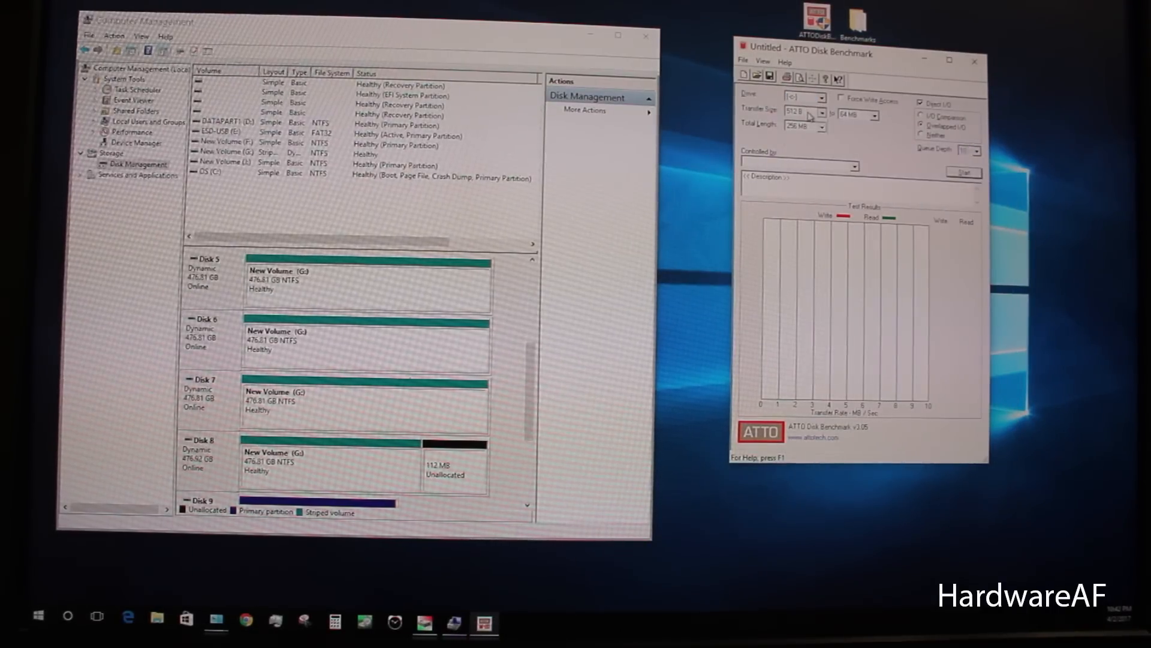
- Show ATTO Disk Benchmark's list of drives available to test
left_click(823, 113)
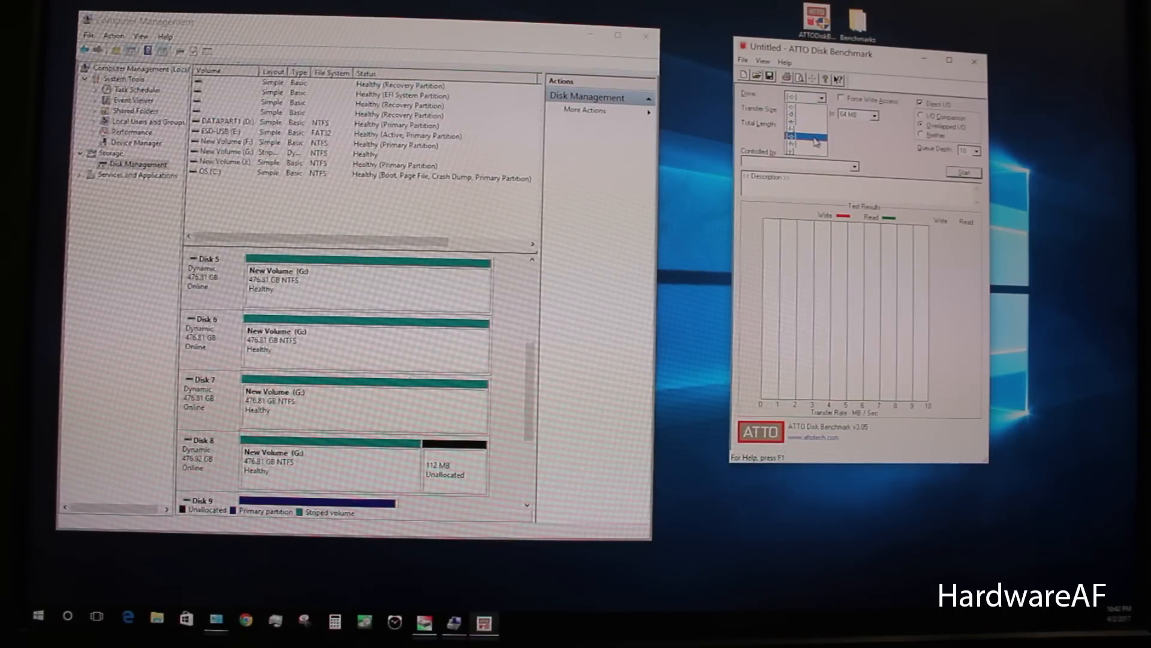
- Benchmark drive G:, then browse the saved .bmk results in the Benchmarks folder
left_click(963, 172)
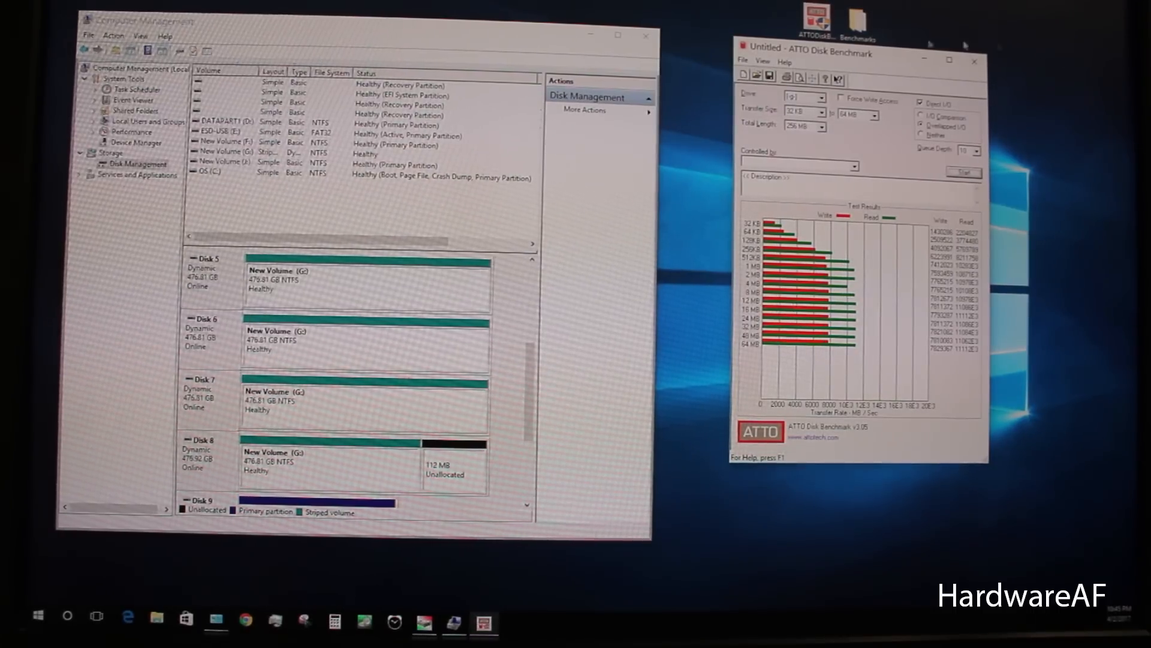
left_click(741, 60)
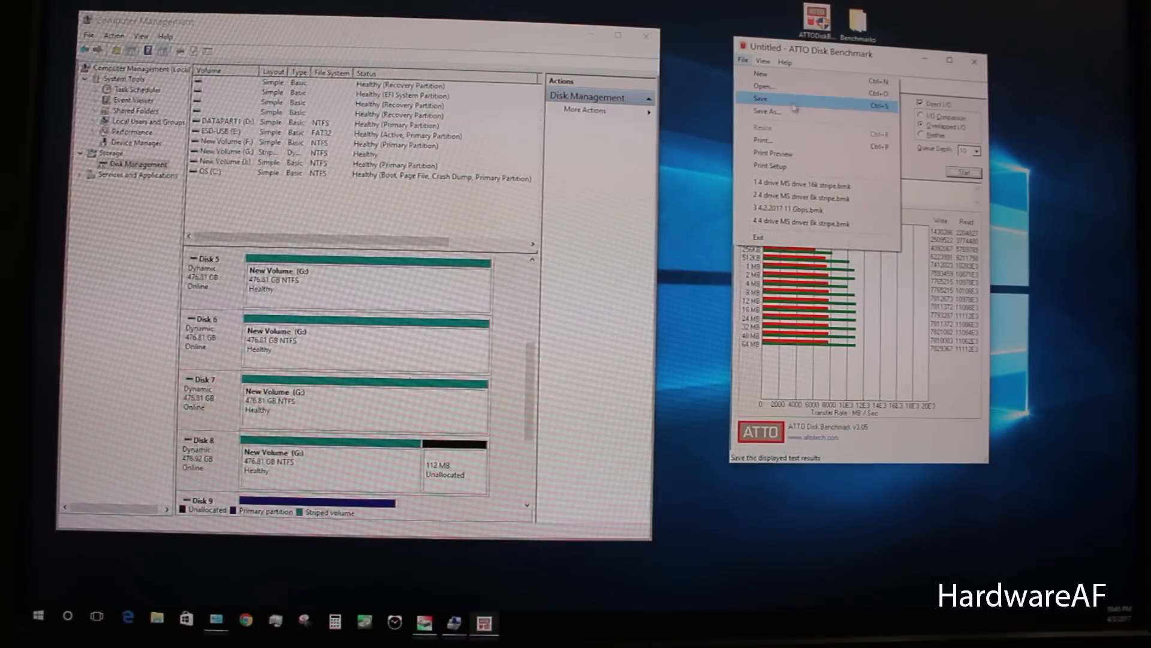
left_click(763, 85)
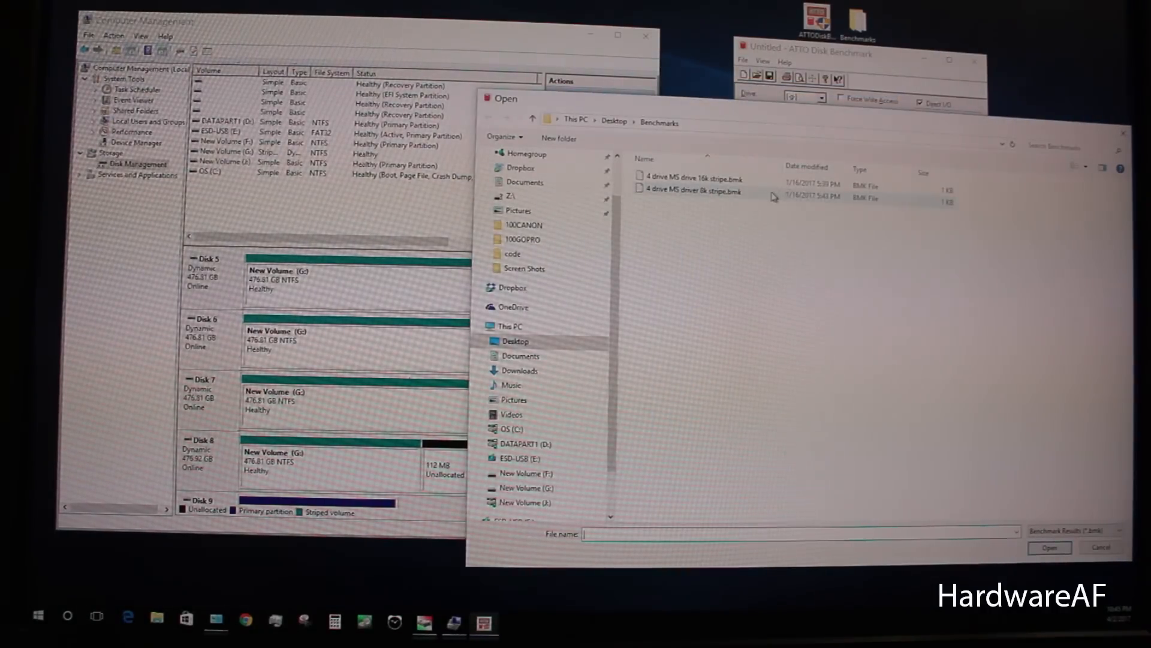